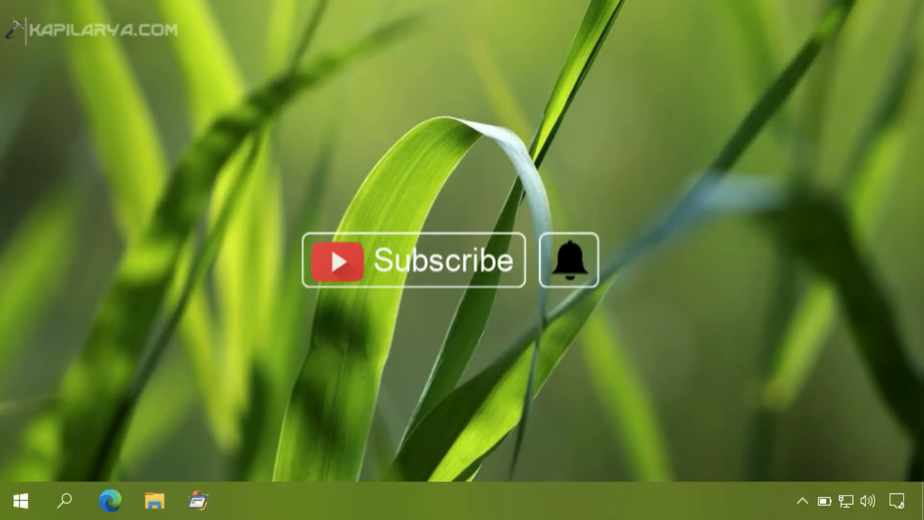
- Launch winver from the Run box to show the current Windows 10 licence owner
left_click(413, 261)
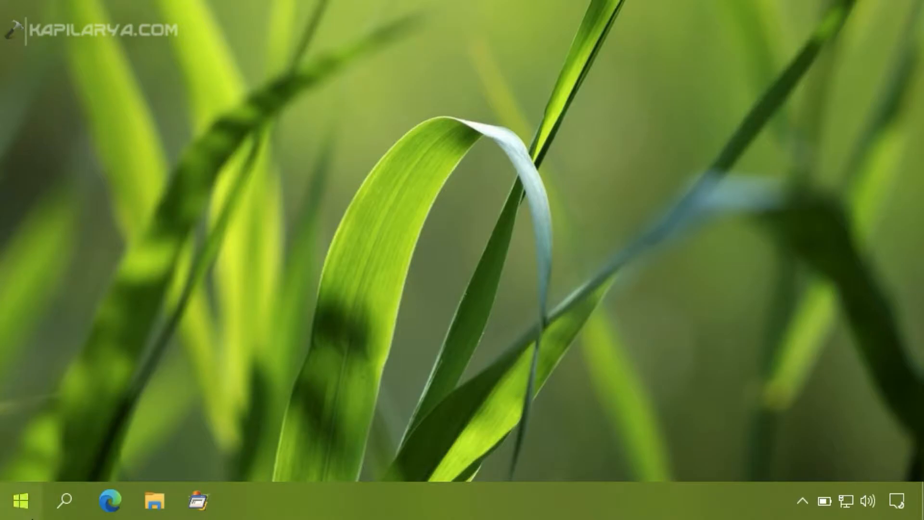
right_click(19, 500)
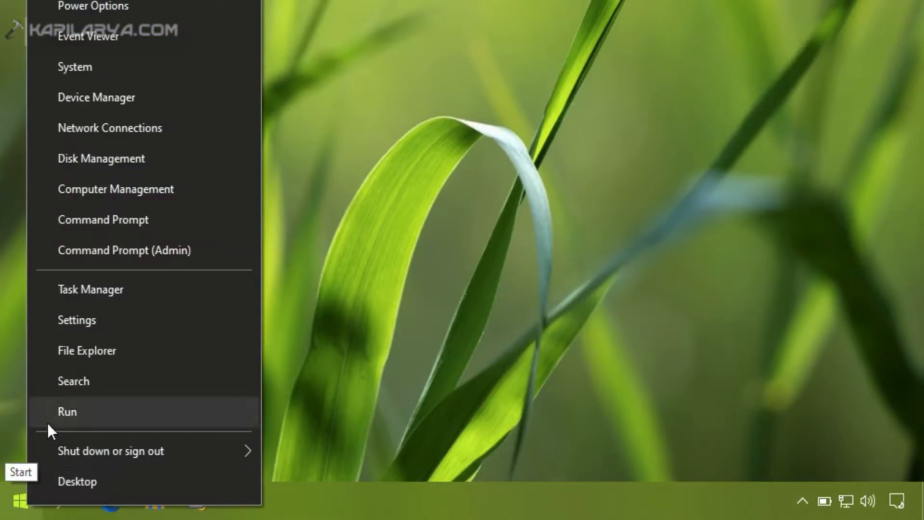
left_click(67, 411)
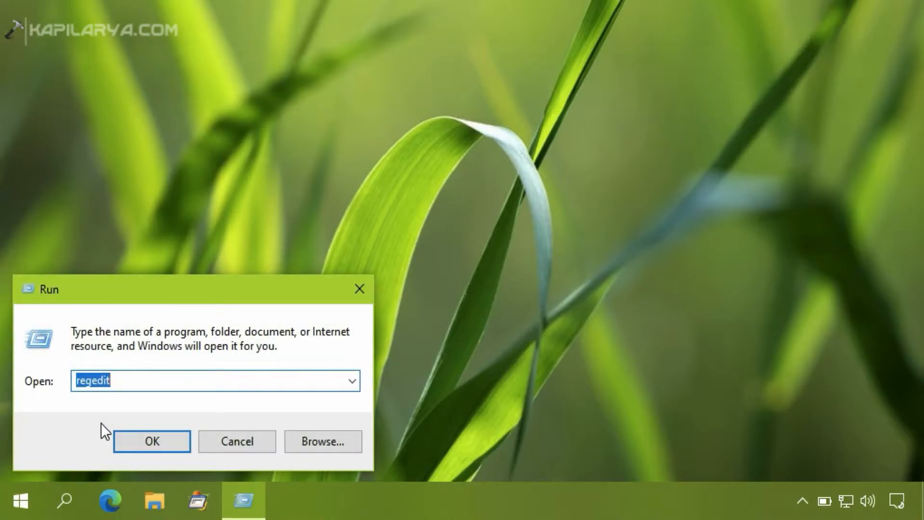
type("winver")
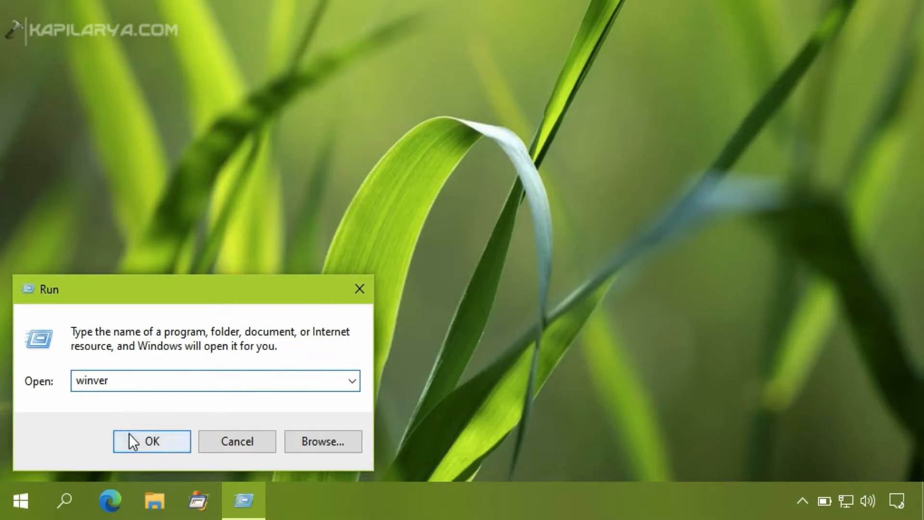
left_click(151, 440)
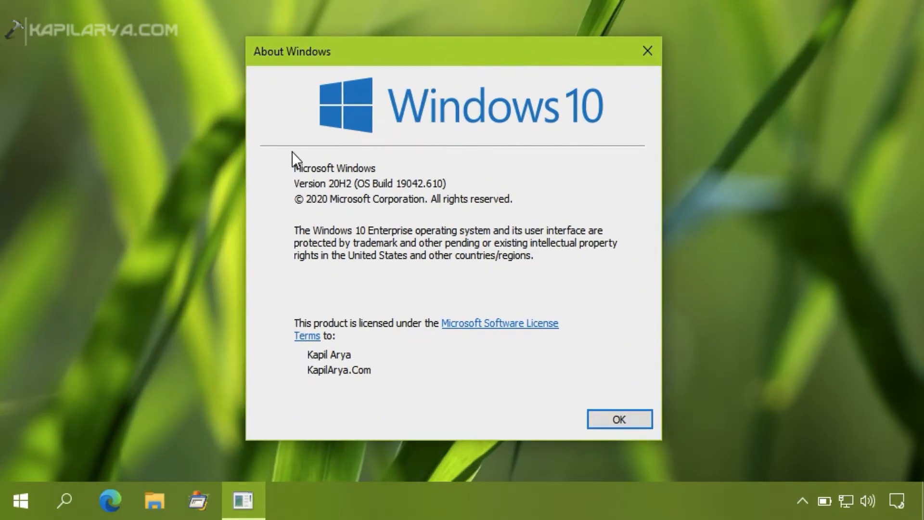
mouse_move(286, 295)
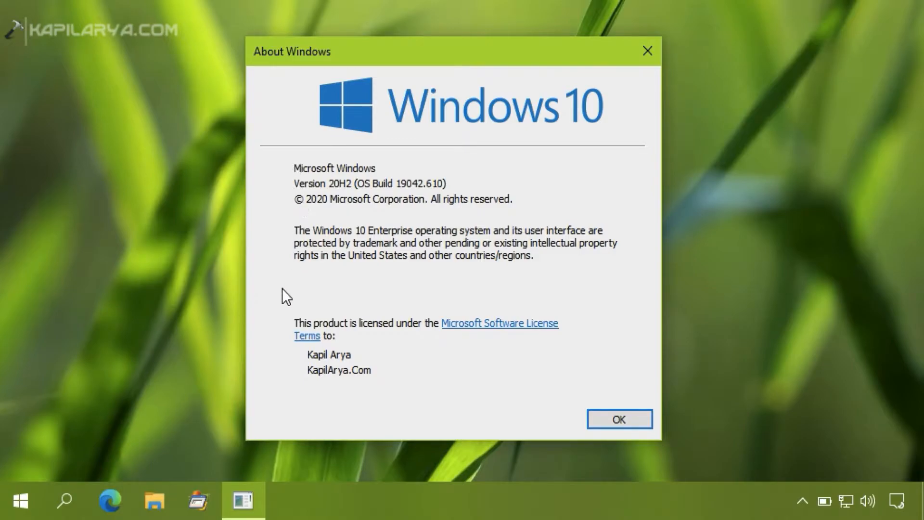
mouse_move(288, 359)
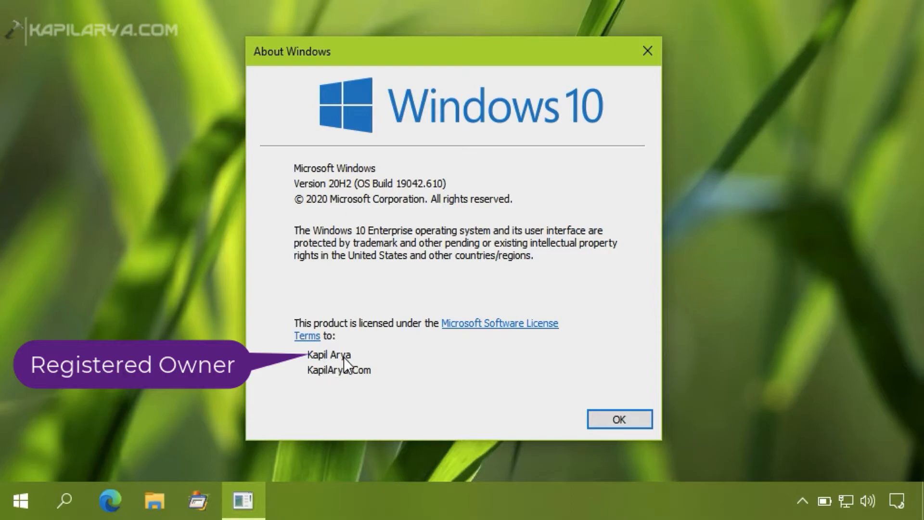
mouse_move(327, 382)
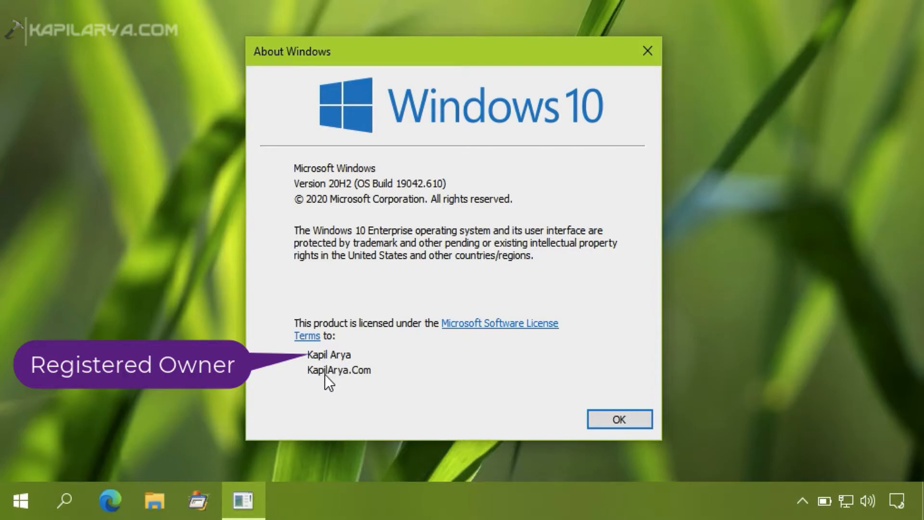
mouse_move(360, 384)
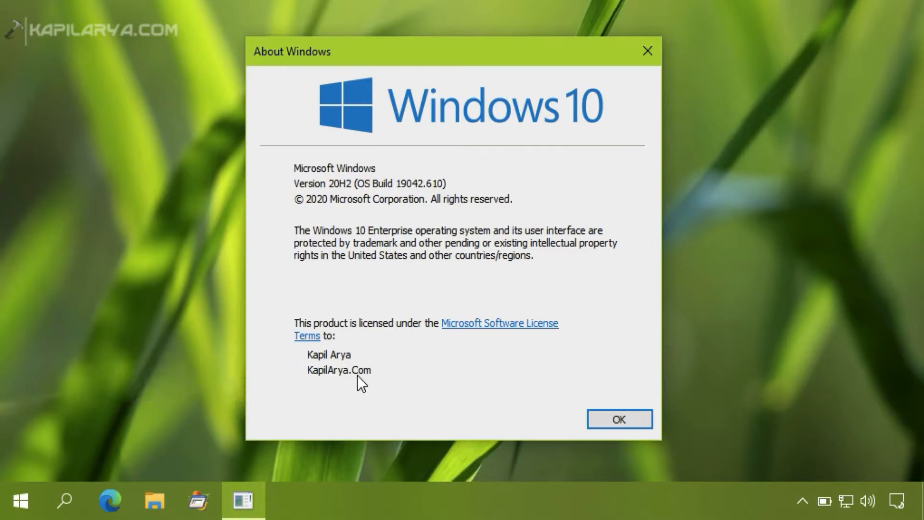
mouse_move(763, 61)
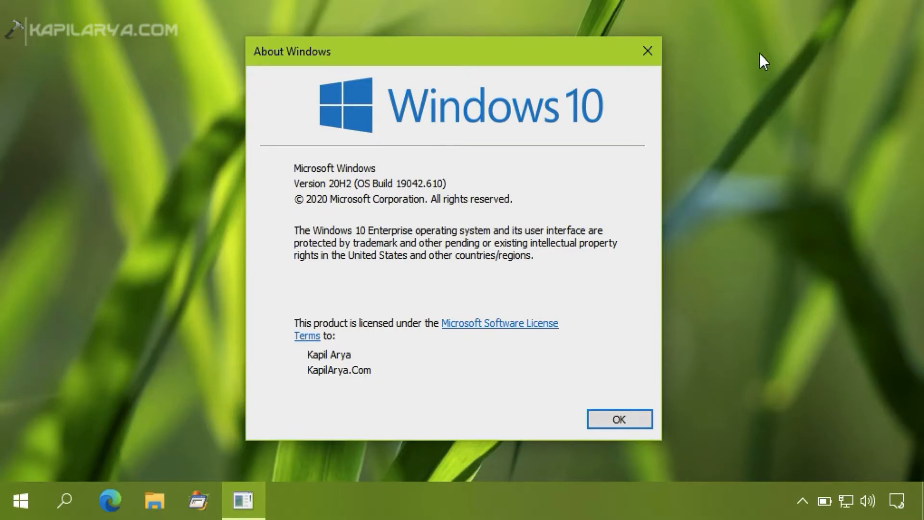
- Close About Windows and launch regedit from the Run box, allowing the UAC prompt
left_click(618, 419)
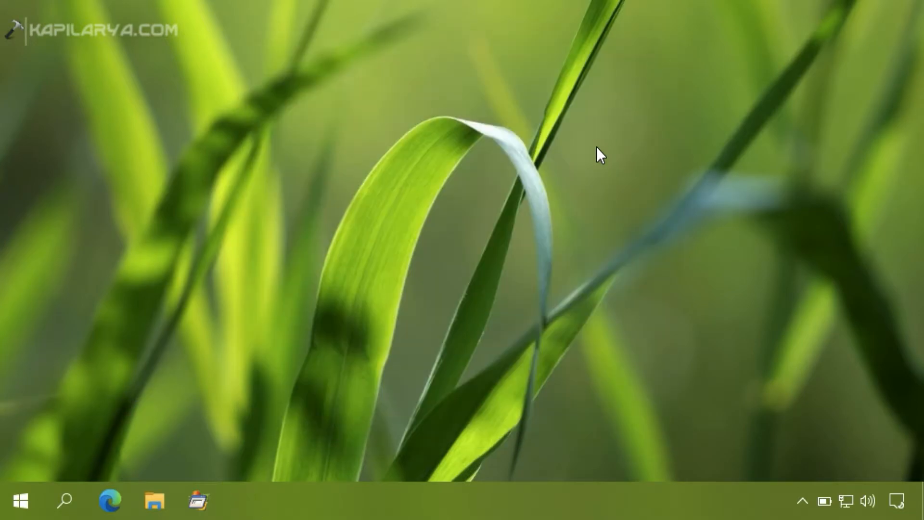
mouse_move(21, 501)
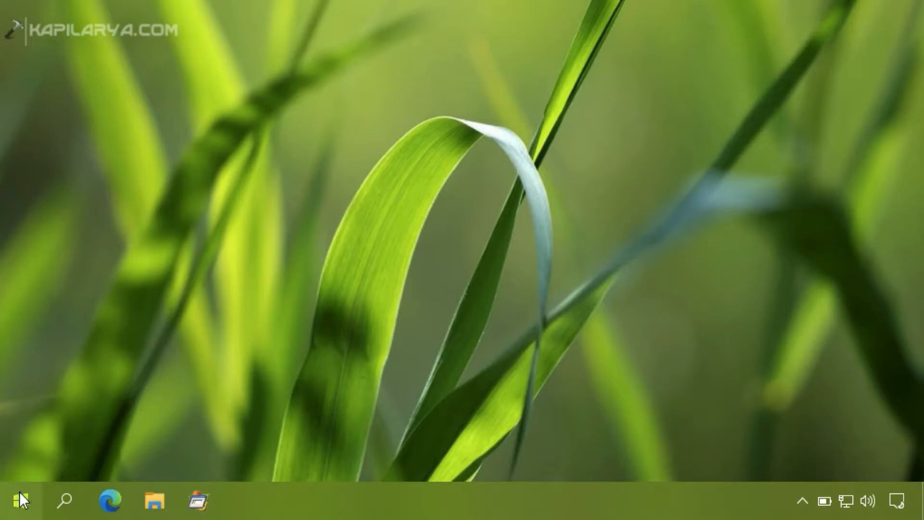
right_click(14, 500)
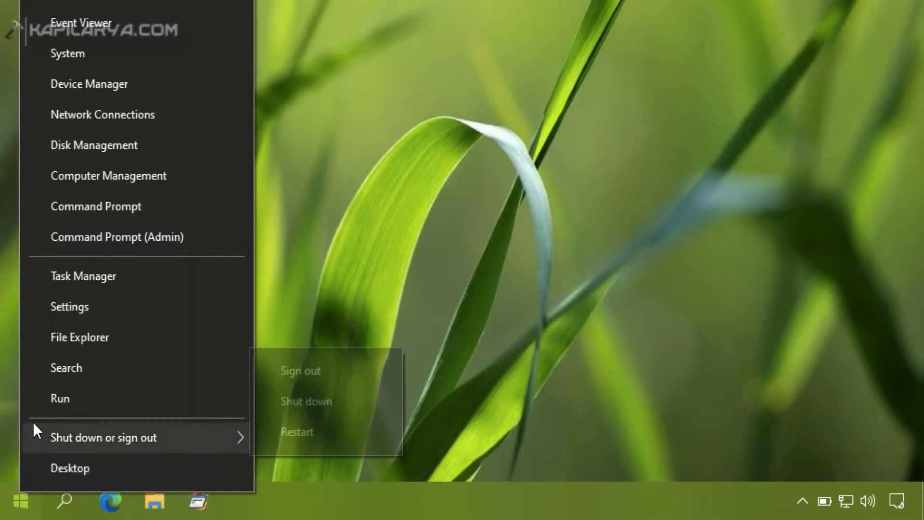
left_click(60, 397)
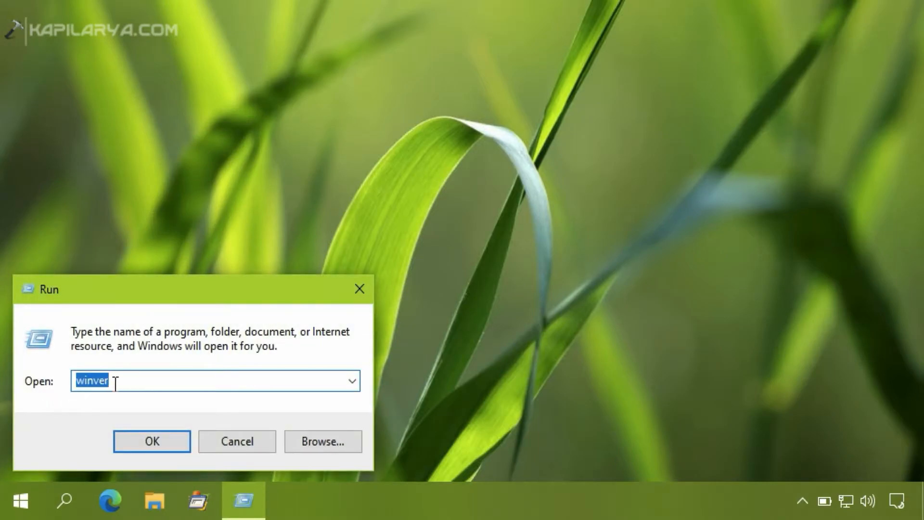
type("regedit")
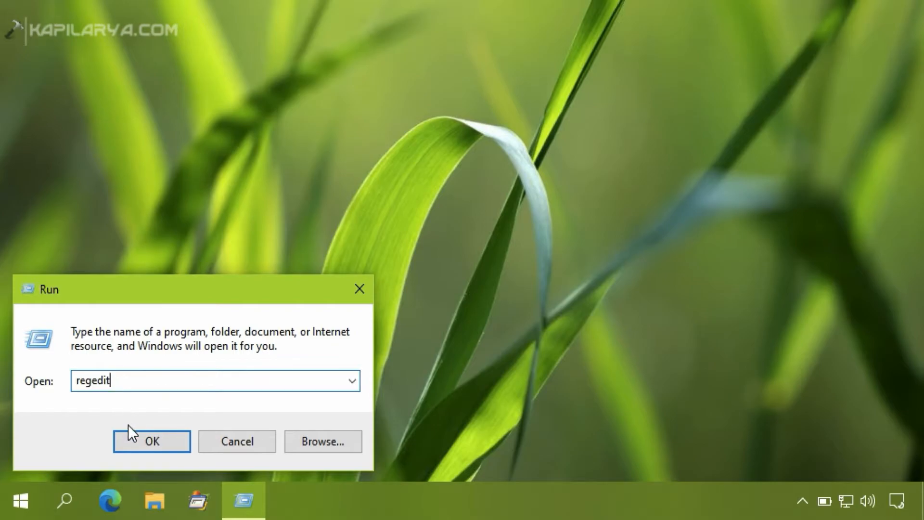
left_click(151, 441)
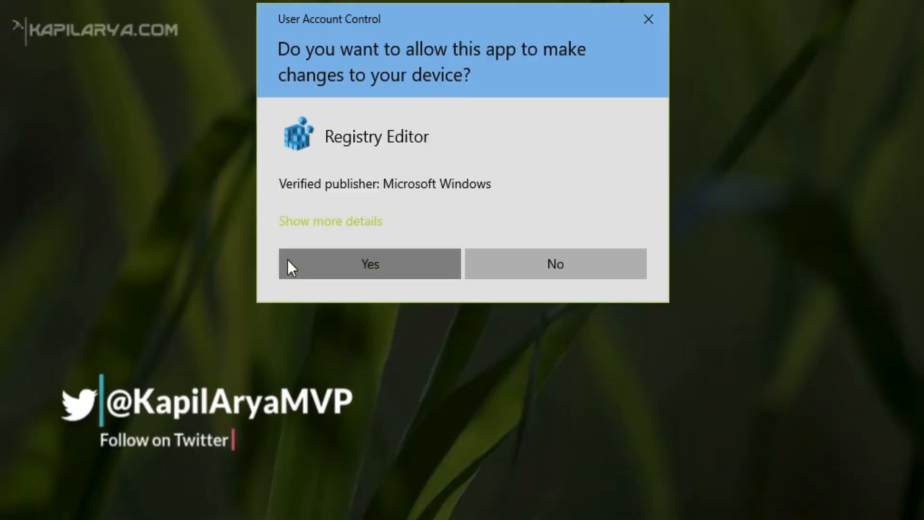
left_click(370, 263)
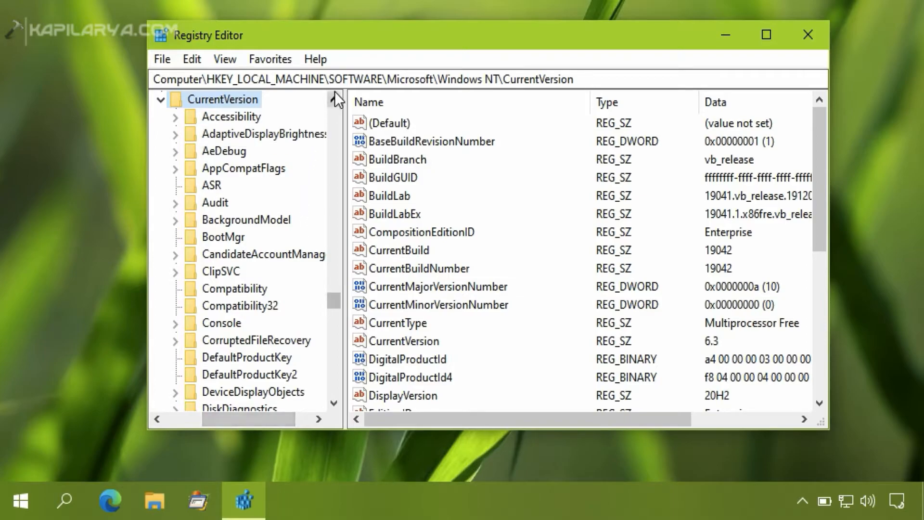
- Browse to Windows NT\CurrentVersion and select the RegisteredOrganization and RegisteredOwner values
scroll("up", 3)
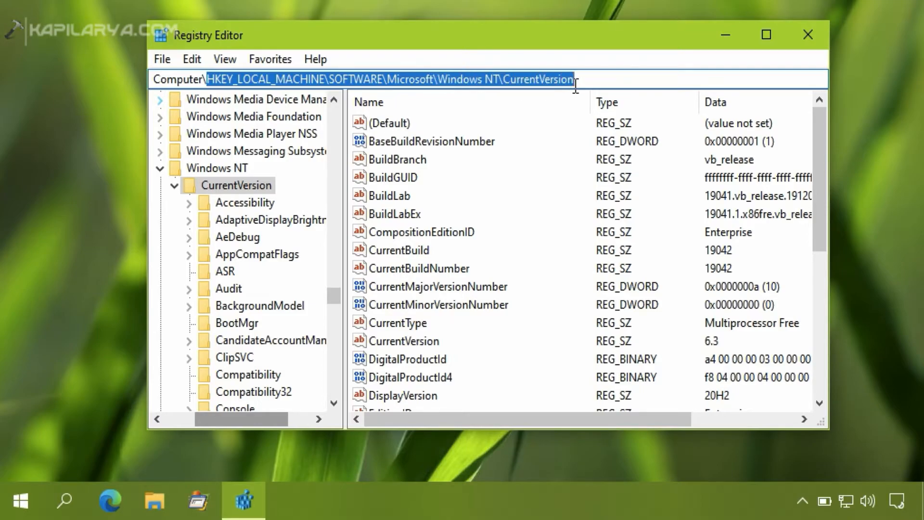
left_click(243, 185)
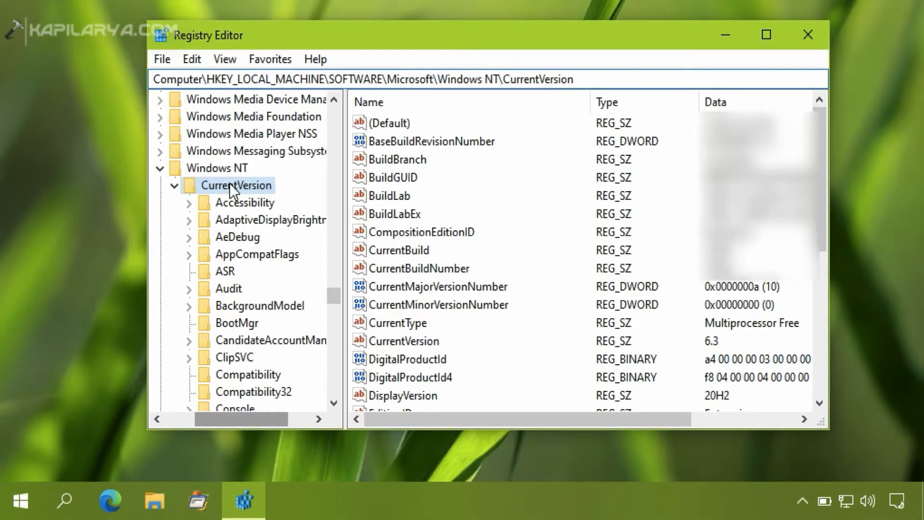
scroll("down", 3)
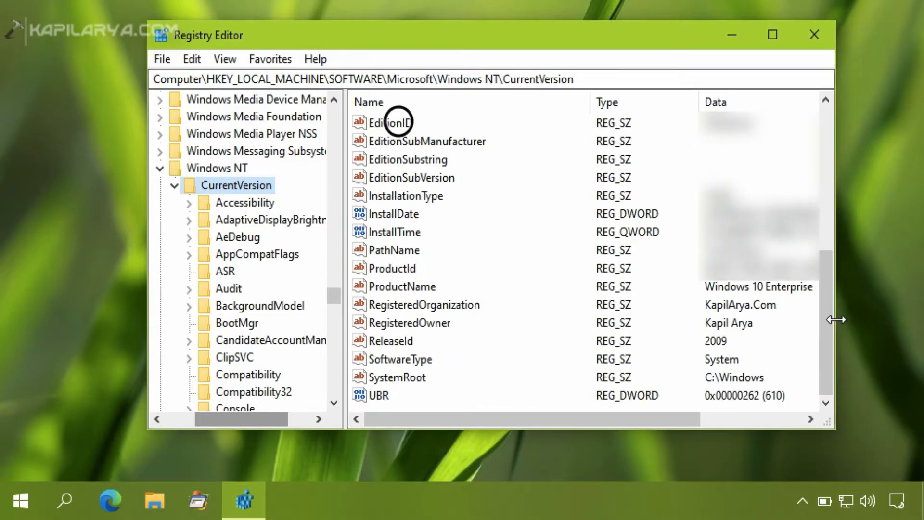
mouse_move(679, 309)
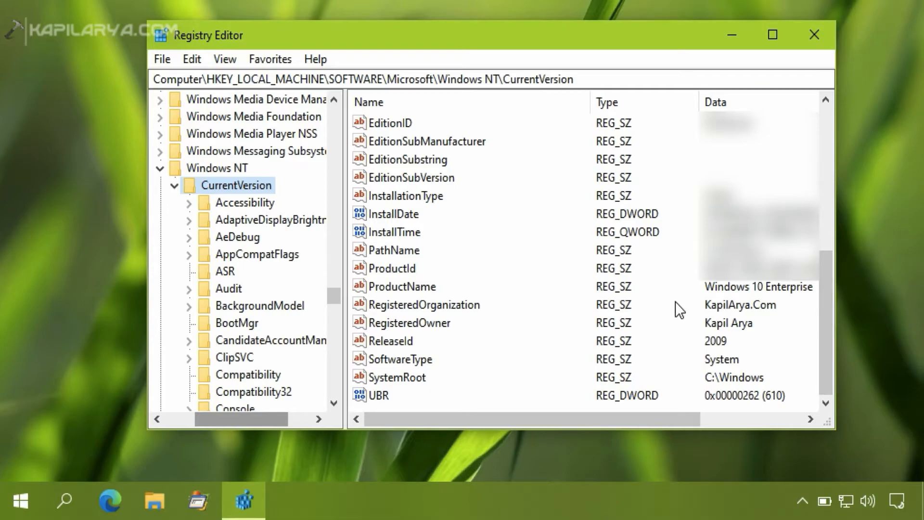
mouse_move(447, 312)
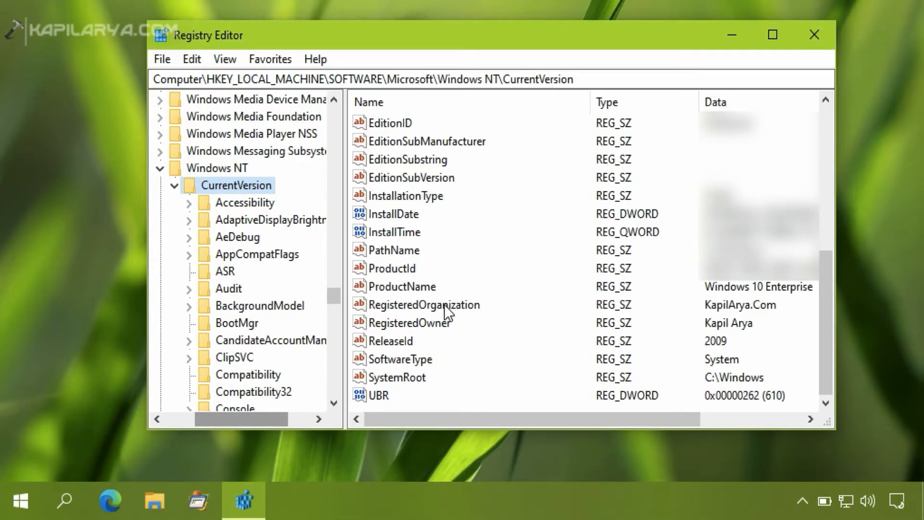
left_click(424, 304)
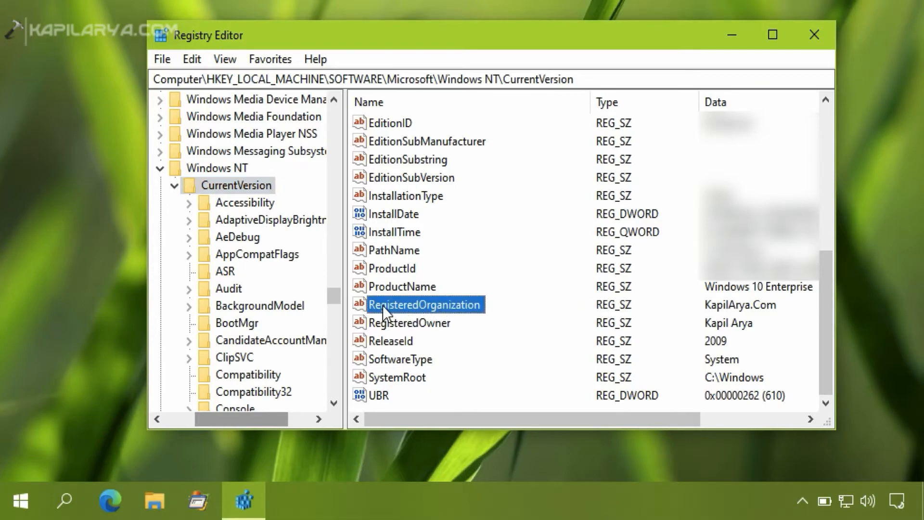
mouse_move(450, 319)
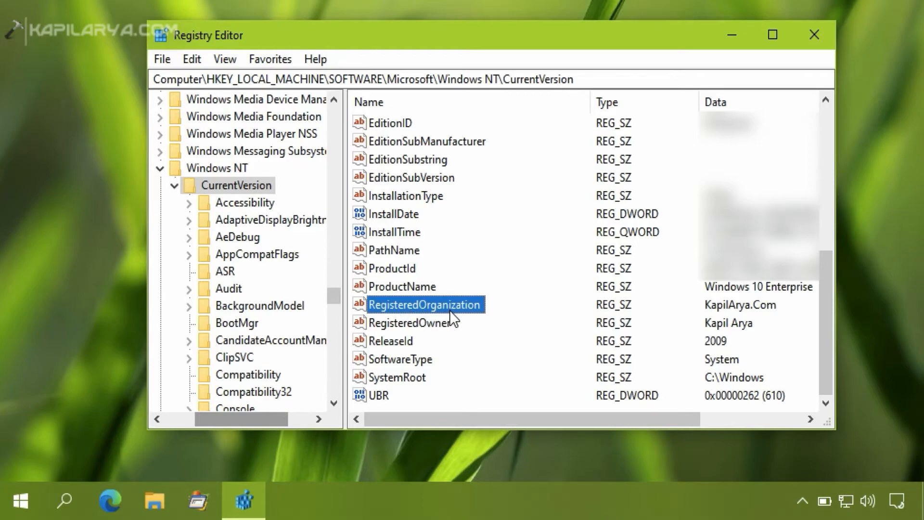
left_click(413, 323)
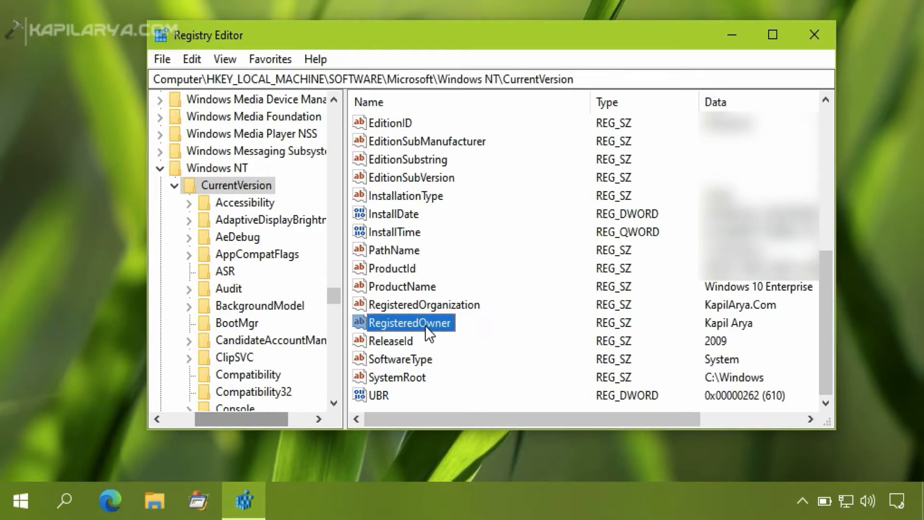
mouse_move(446, 335)
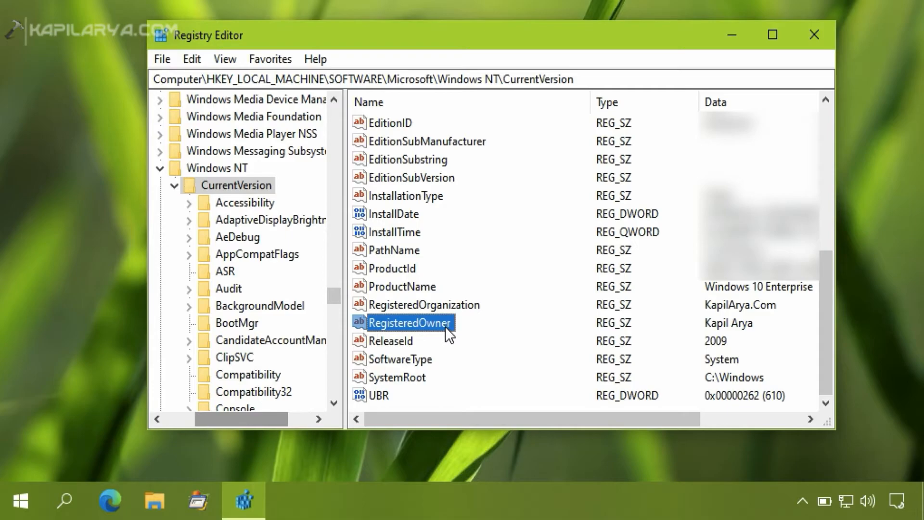
- Replace the RegisteredOwner data 'Kapil Arya' with 'Technoyl'
double_click(406, 323)
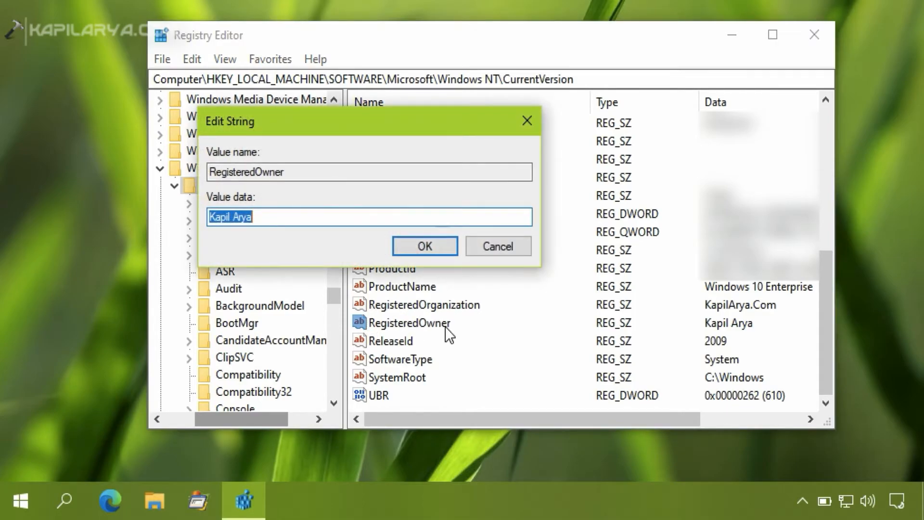
type("Tech")
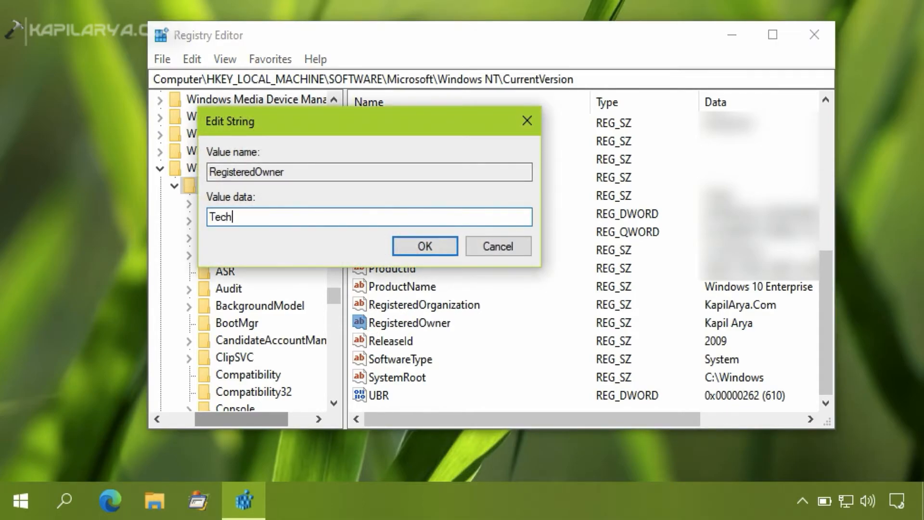
type("noyl")
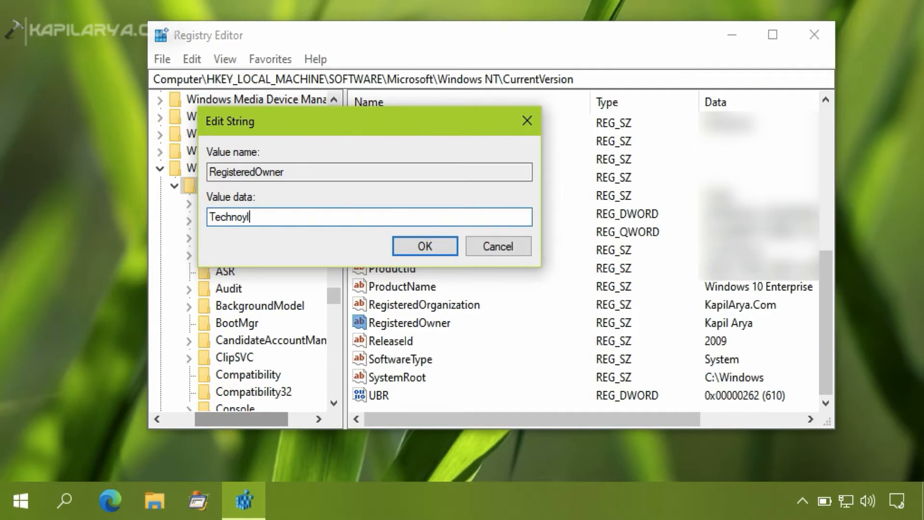
mouse_move(412, 249)
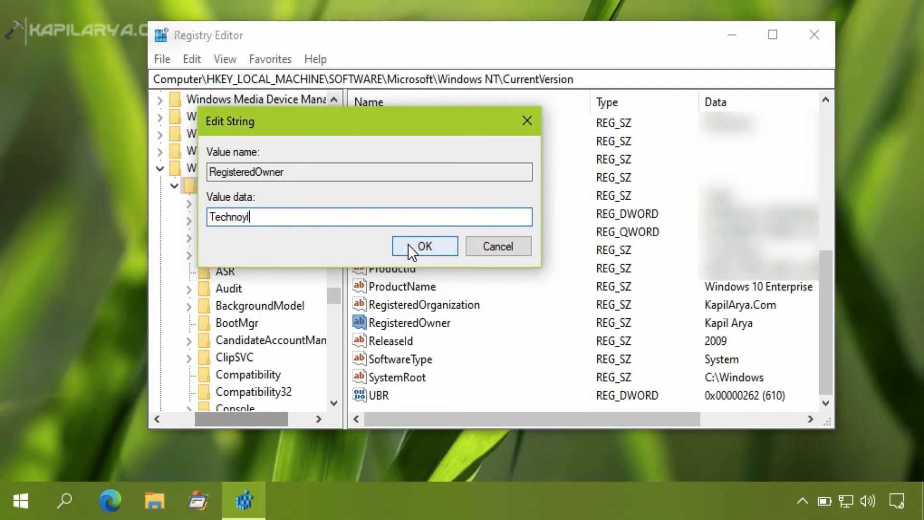
left_click(424, 246)
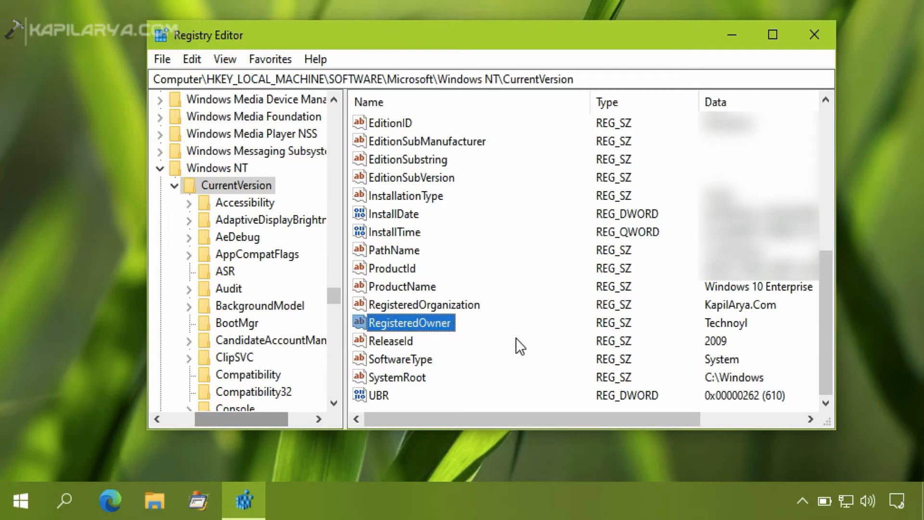
mouse_move(477, 312)
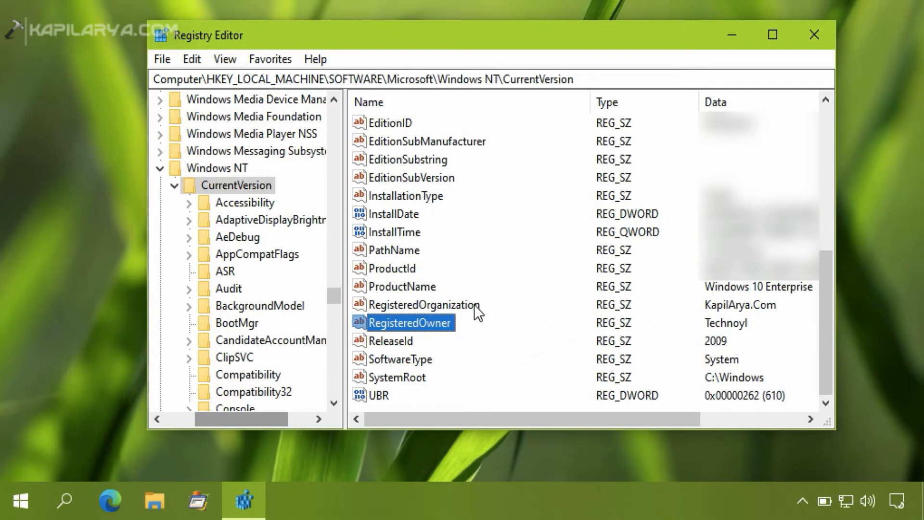
- Replace the RegisteredOrganization data 'KapilArya.Com' with 'Technoyl Inc.'
double_click(424, 305)
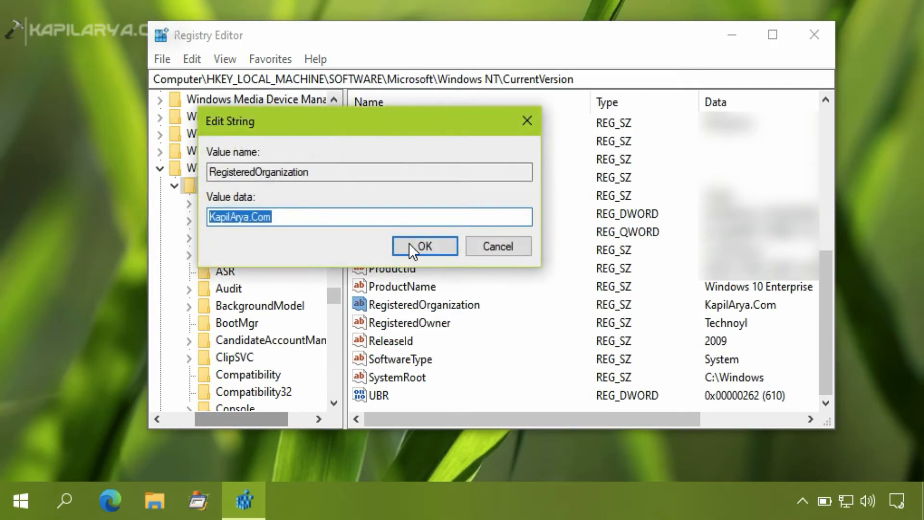
type("Technoyl")
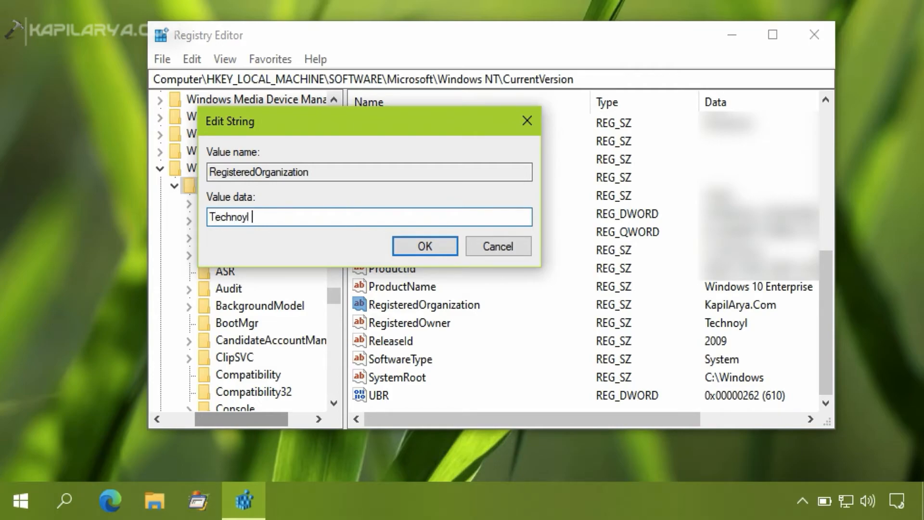
type("Inc.")
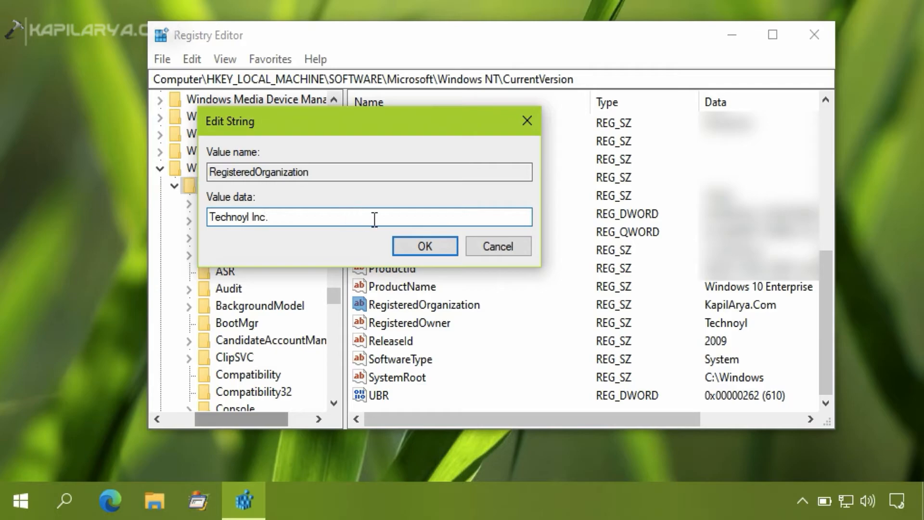
left_click(424, 246)
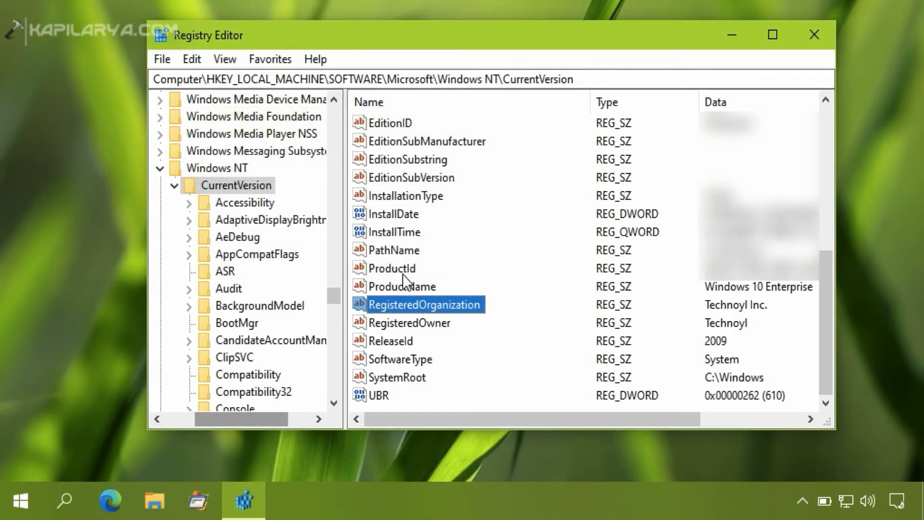
mouse_move(716, 316)
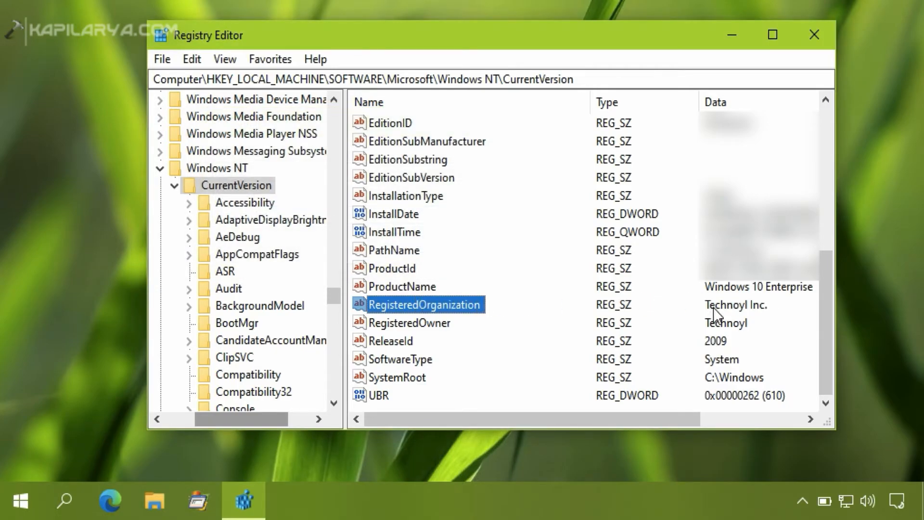
mouse_move(441, 336)
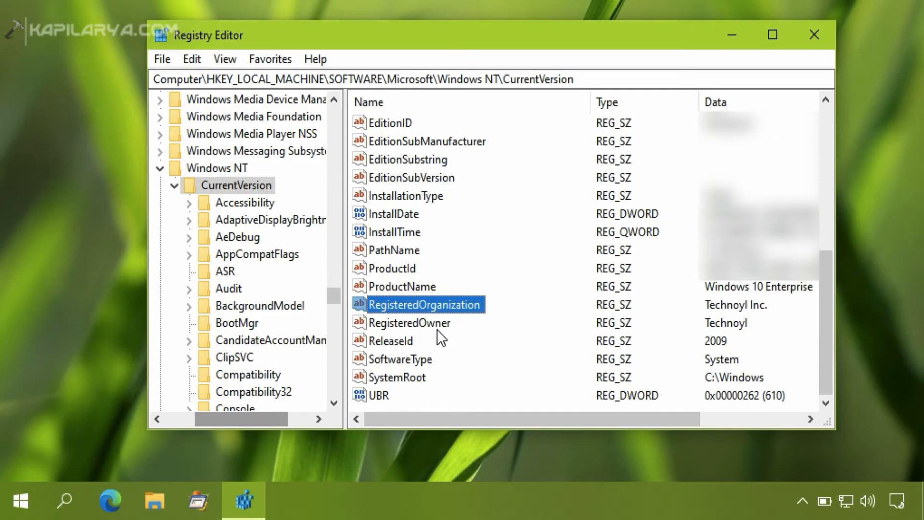
mouse_move(734, 329)
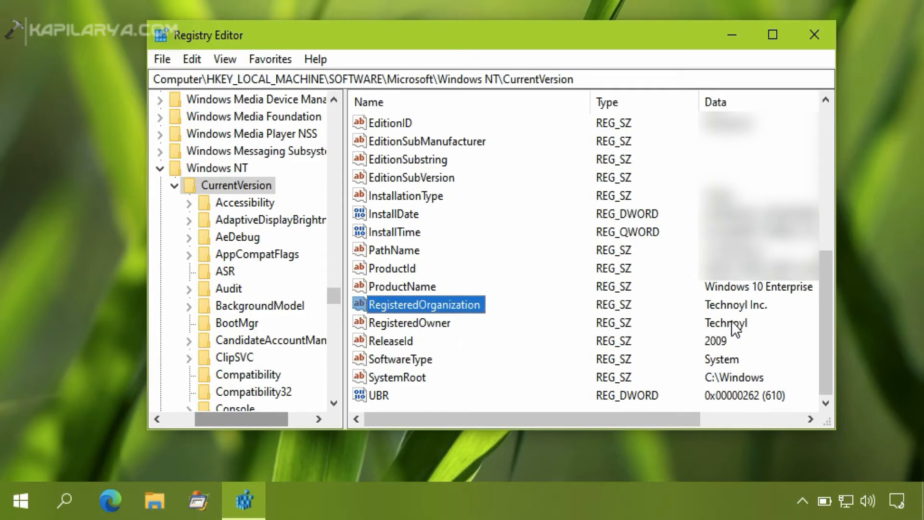
mouse_move(19, 503)
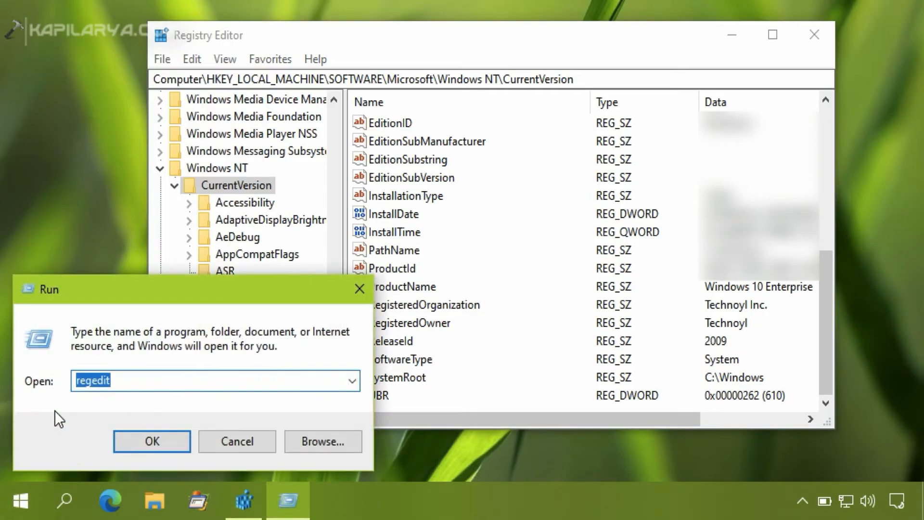
- Run winver again to confirm the licence now shows Technoyl and Technoyl Inc
type("winve")
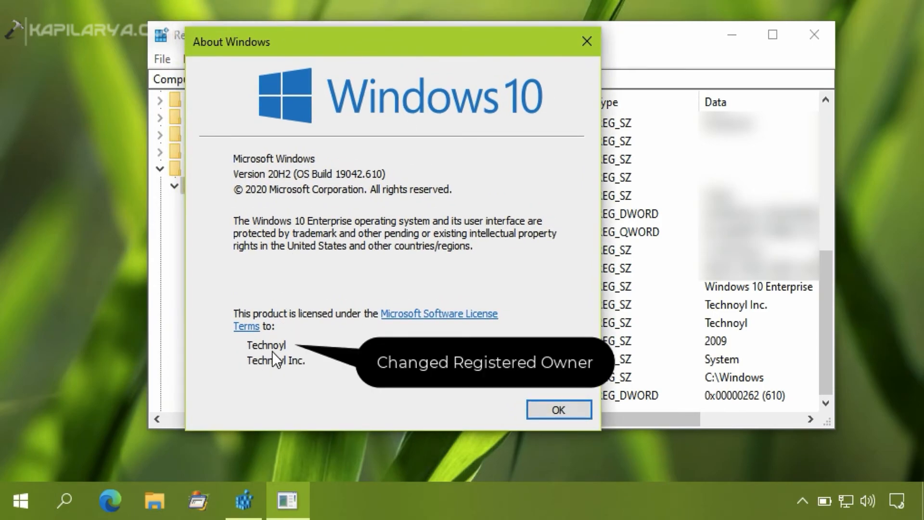
mouse_move(285, 356)
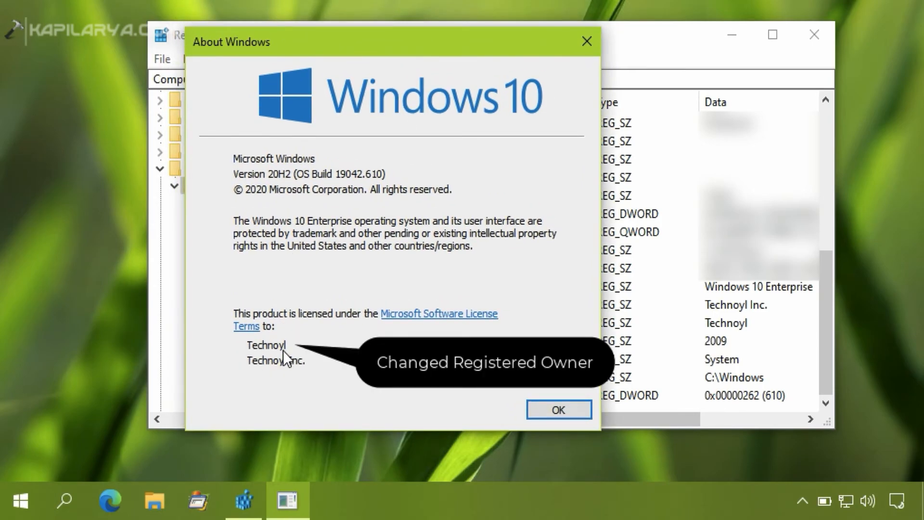
mouse_move(302, 375)
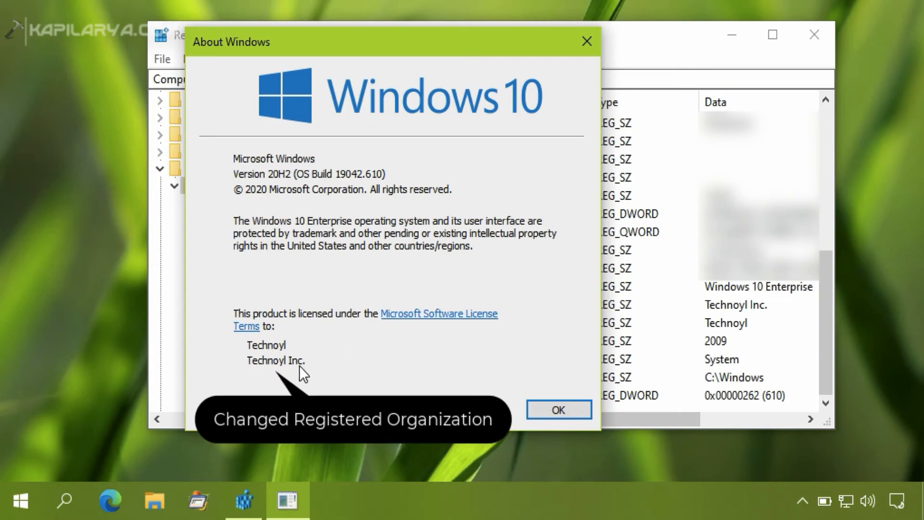
mouse_move(586, 42)
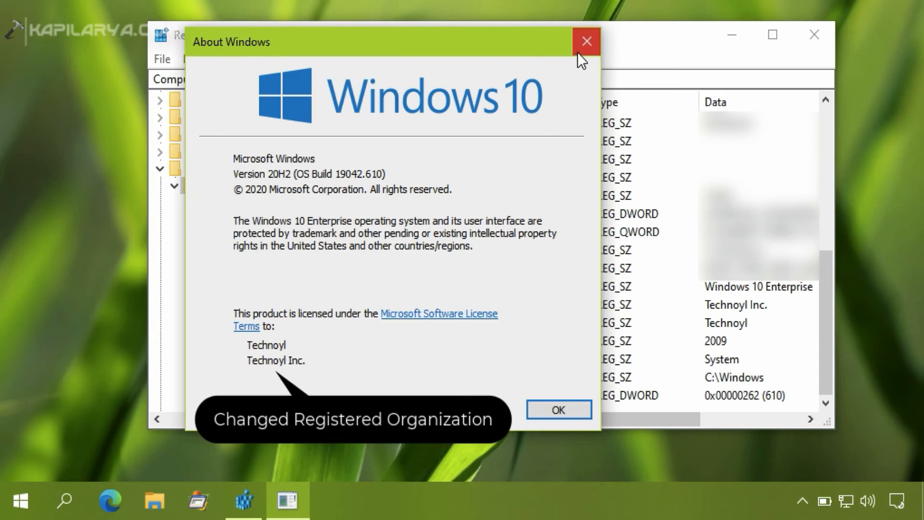
mouse_move(584, 47)
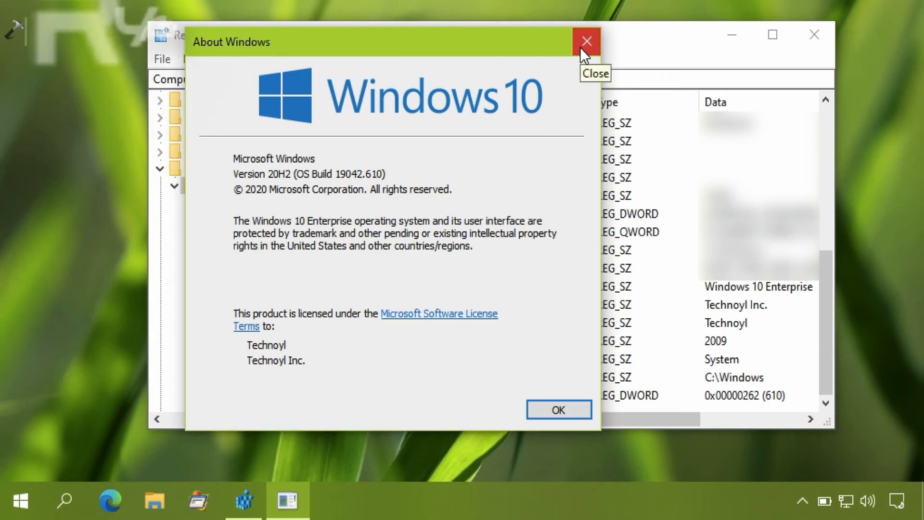